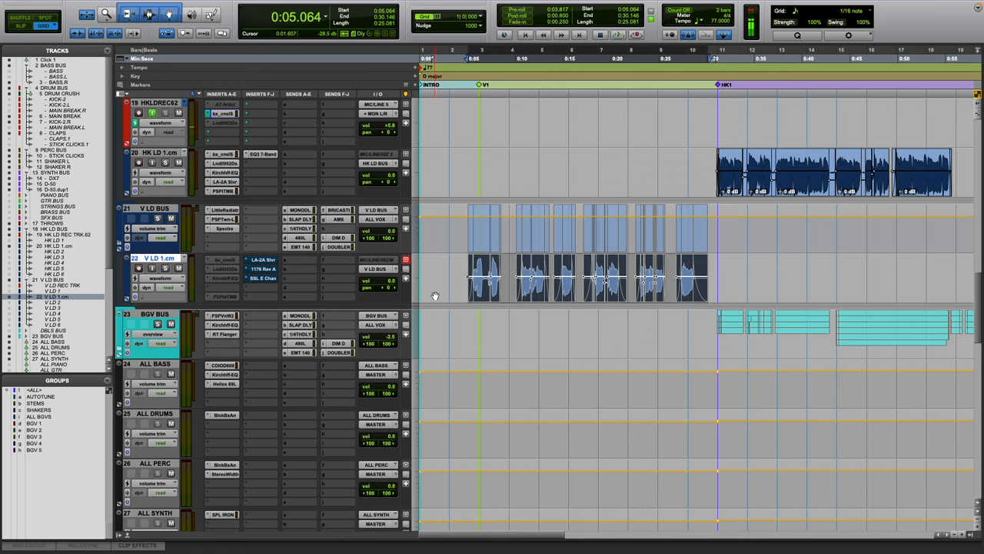
{"action": "mouse_move", "coordinate": [362, 298]}
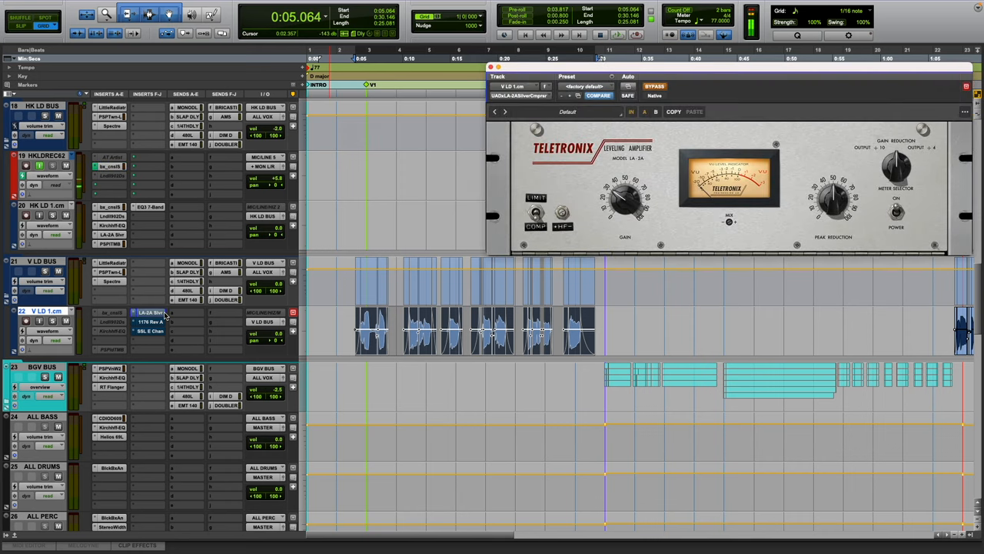
- Close the LA-2A and inspect the master's SSL G bus compressor and EMT 140 reverb
{"action": "left_click", "coordinate": [146, 321]}
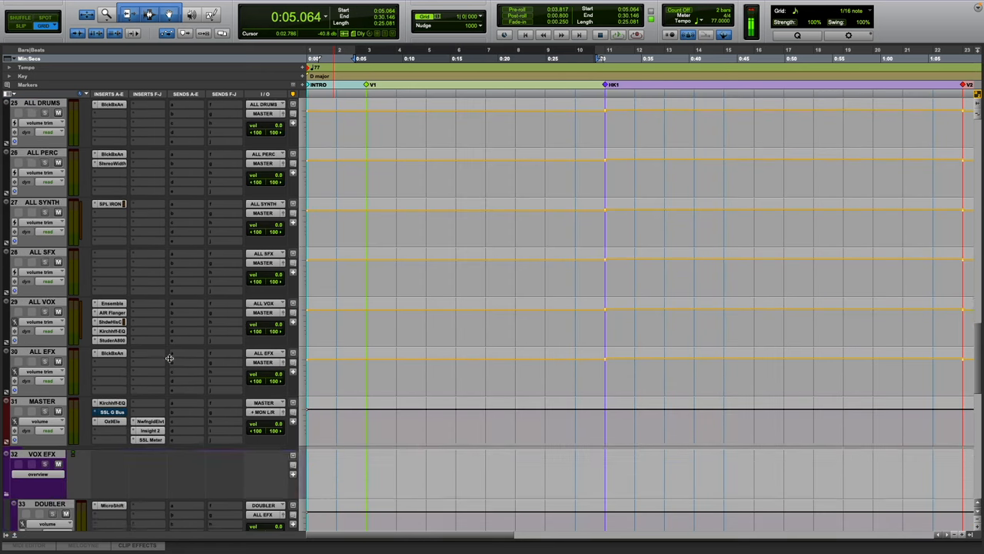
{"action": "double_click", "coordinate": [112, 262]}
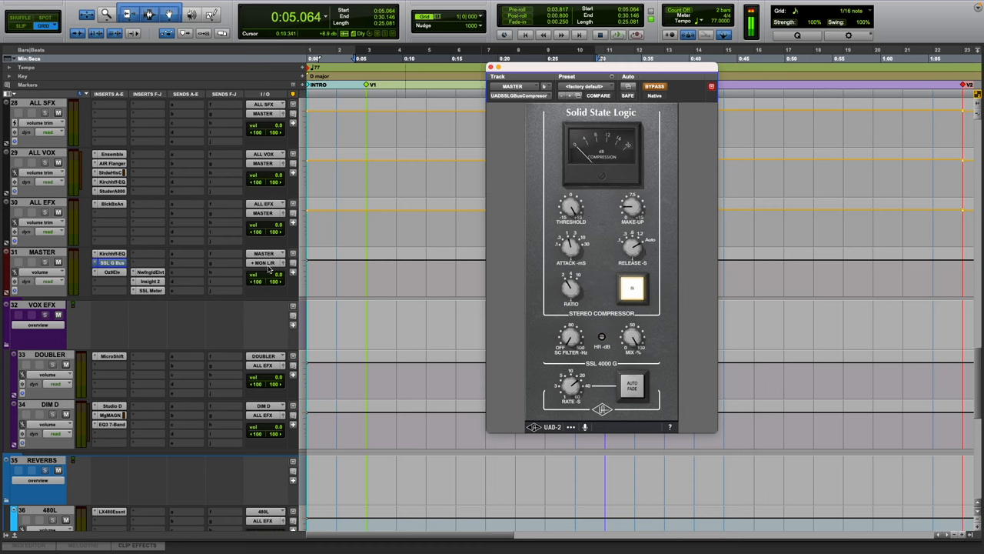
{"action": "mouse_move", "coordinate": [572, 322]}
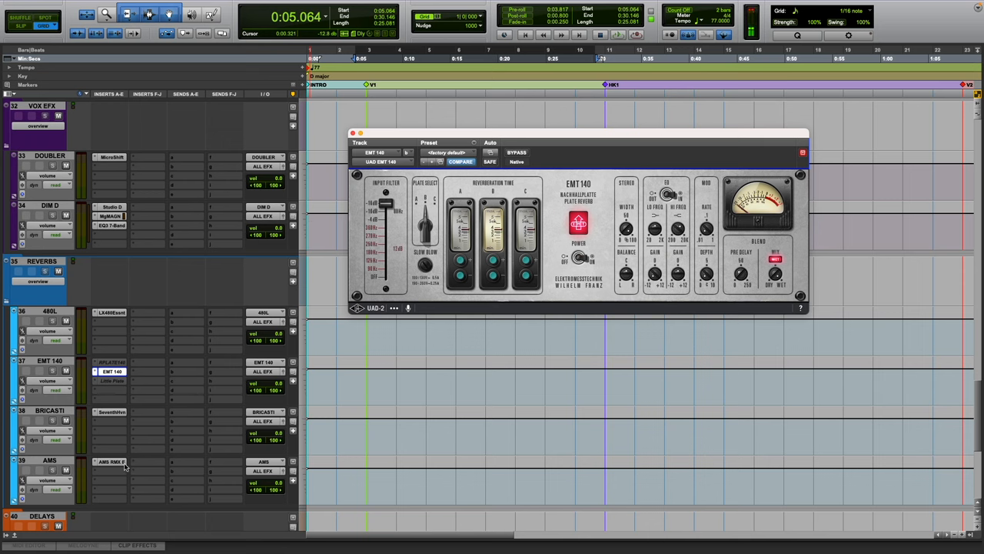
{"action": "left_click", "coordinate": [110, 461]}
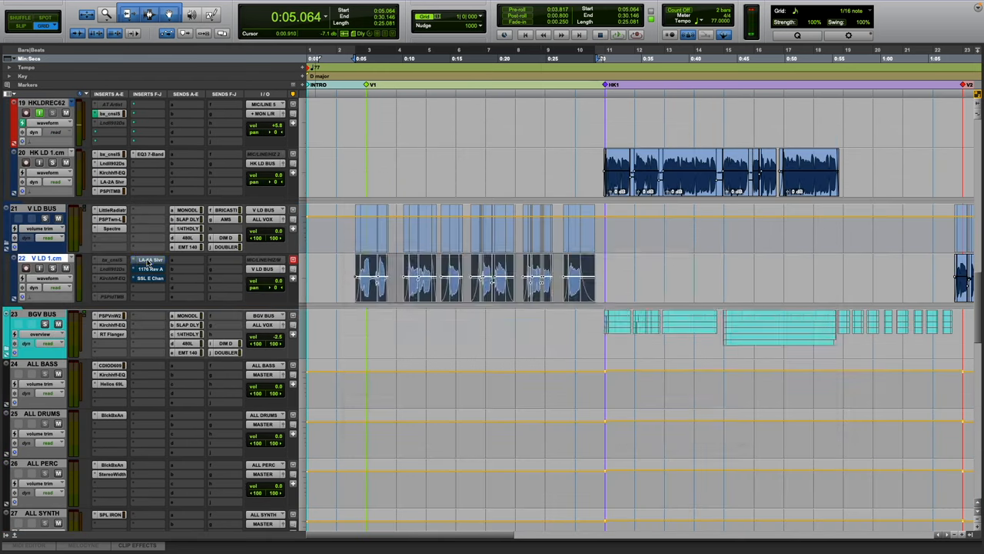
- Reopen the LA-2A insert on lead vocal track V LD 1.cm
{"action": "double_click", "coordinate": [149, 259]}
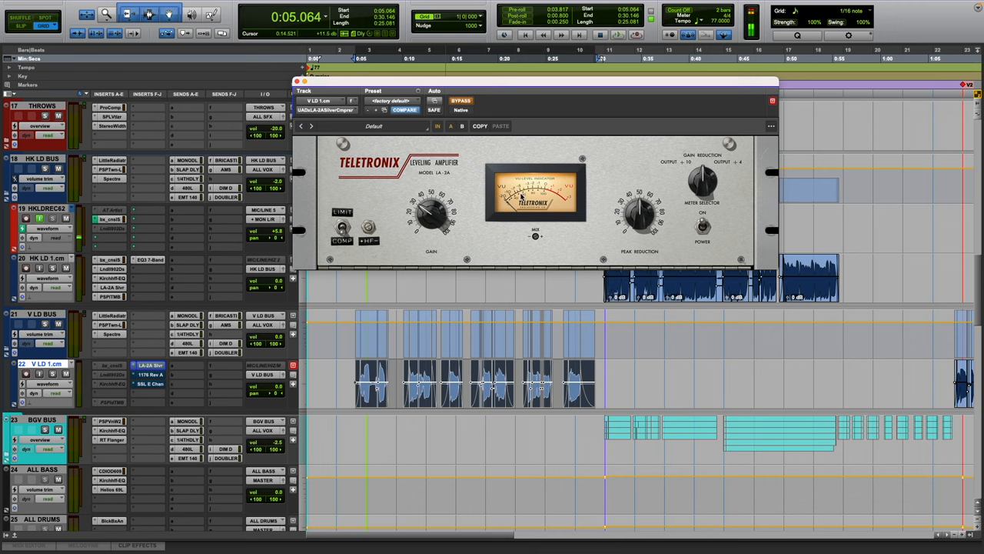
{"action": "mouse_move", "coordinate": [550, 93]}
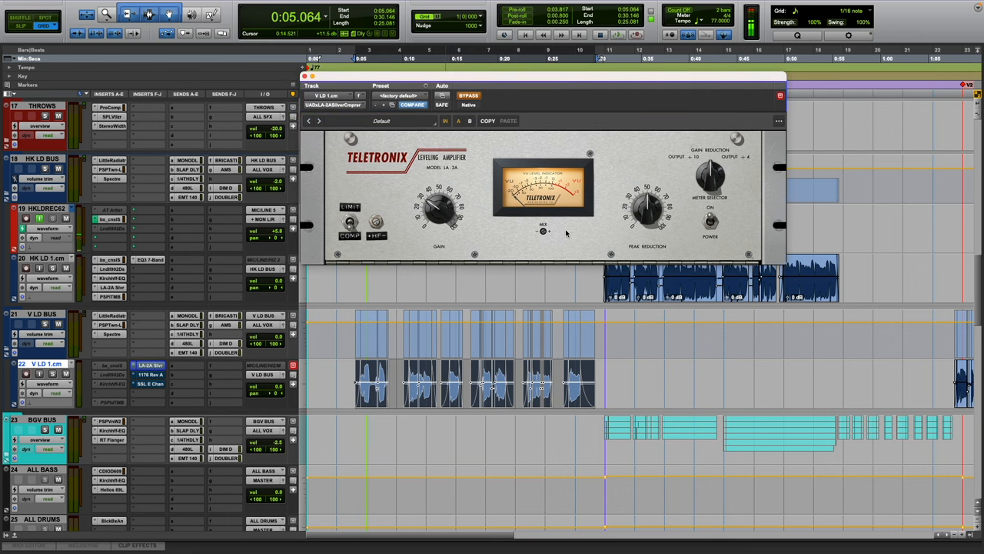
{"action": "mouse_move", "coordinate": [637, 218]}
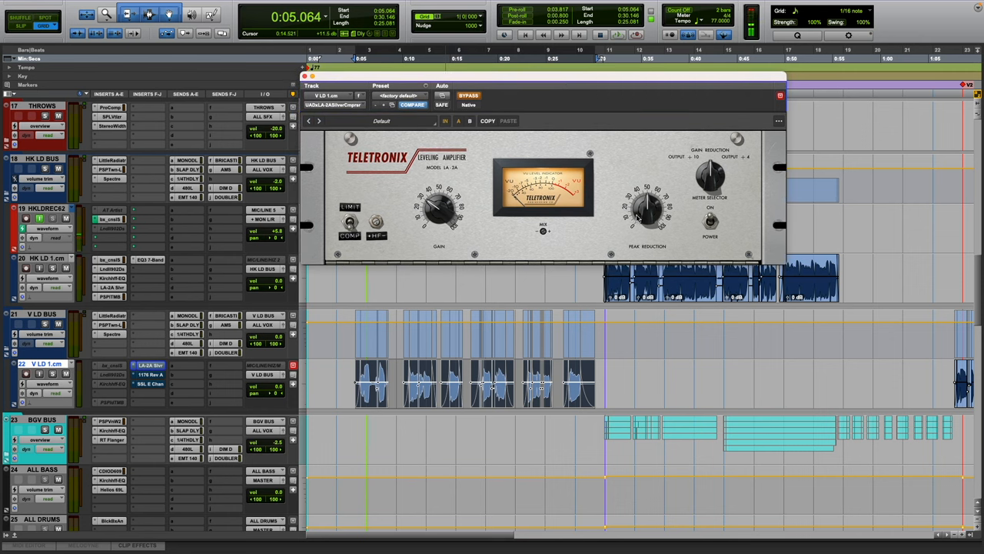
{"action": "mouse_move", "coordinate": [670, 228]}
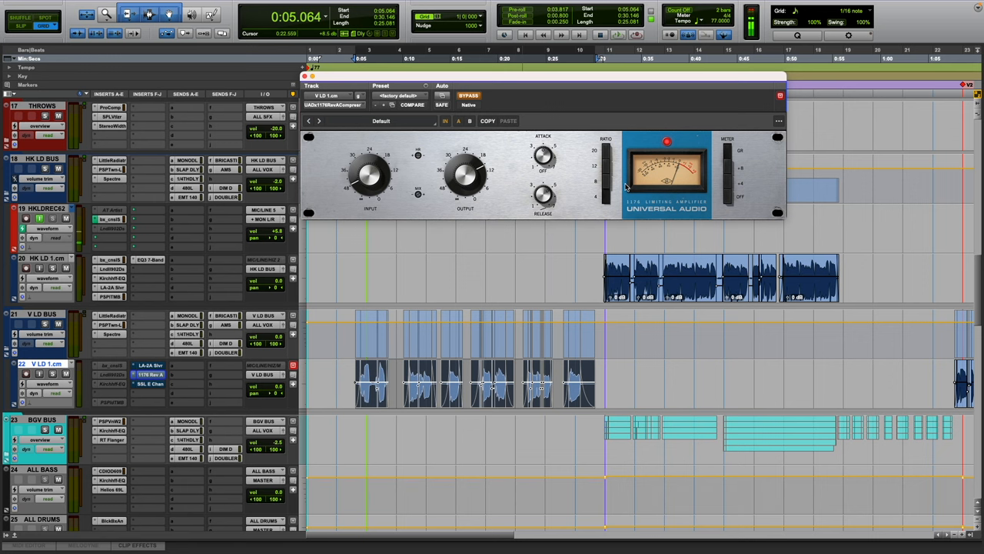
- Scroll up to DRUM CRUSH and play the drums through its 1176
{"action": "scroll", "scroll_direction": "up", "scroll_amount": 3}
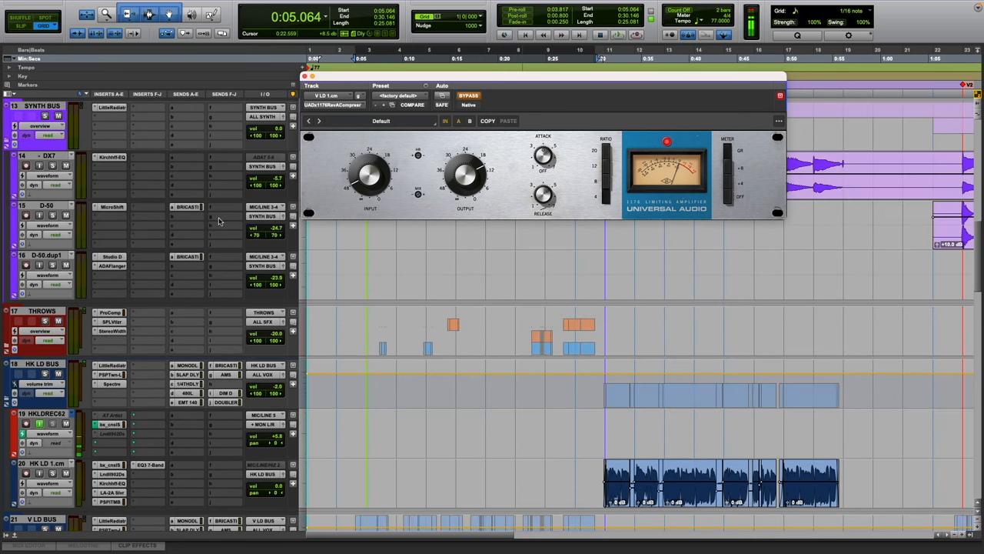
{"action": "scroll", "scroll_direction": "up", "scroll_amount": 3}
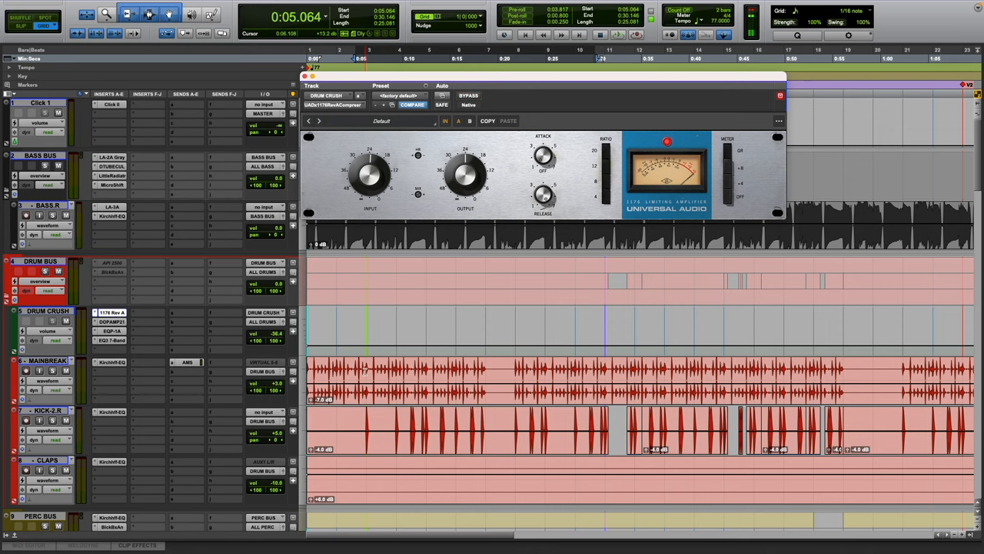
{"action": "key", "text": "space"}
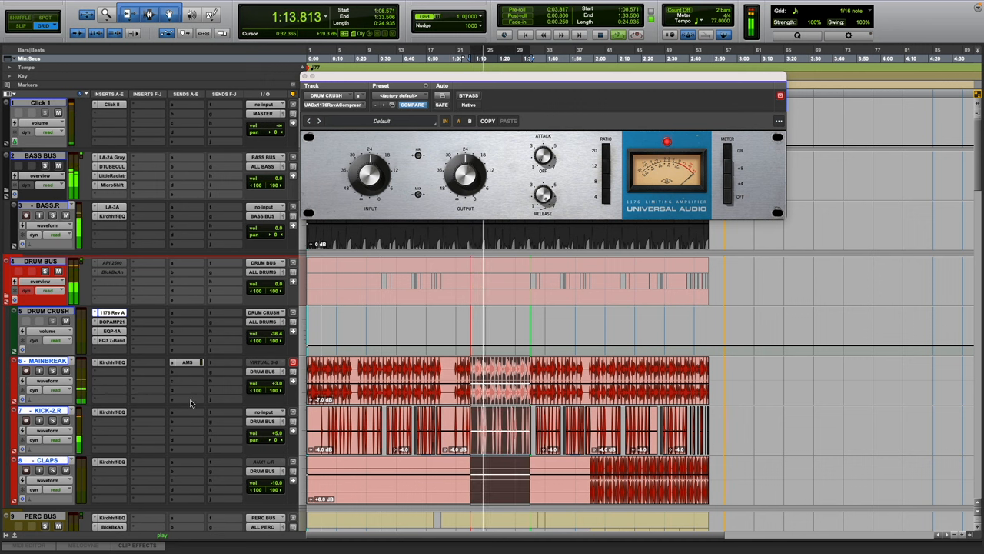
{"action": "left_click", "coordinate": [188, 362]}
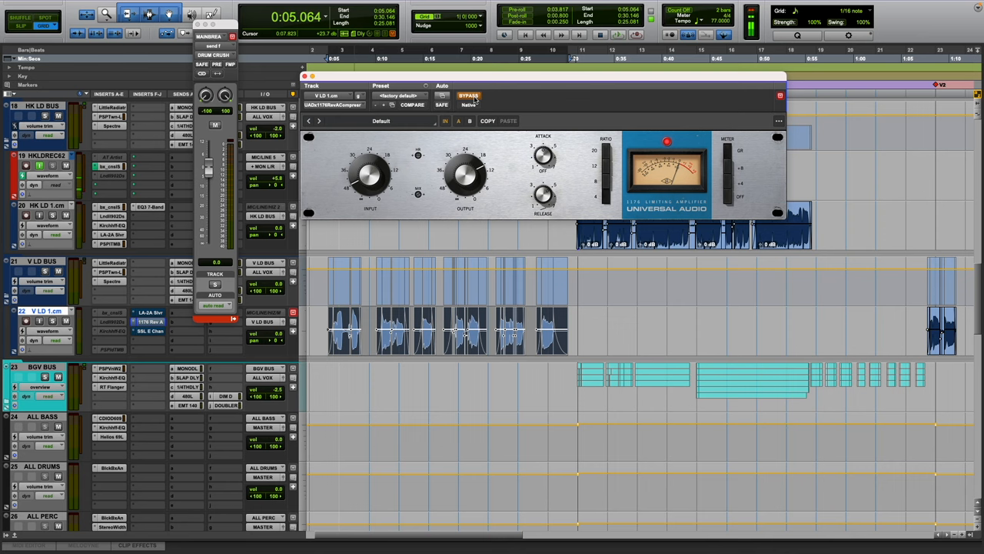
{"action": "mouse_move", "coordinate": [468, 95]}
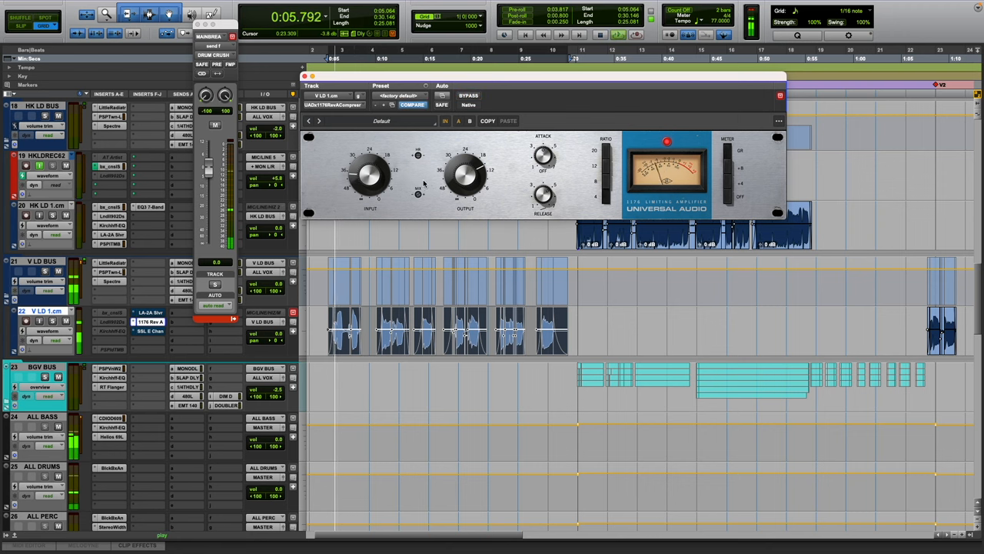
- Bypass the lead vocal's 1176 and re-engage it while listening
{"action": "left_click_drag", "start_coordinate": [542, 153], "coordinate": [545, 162]}
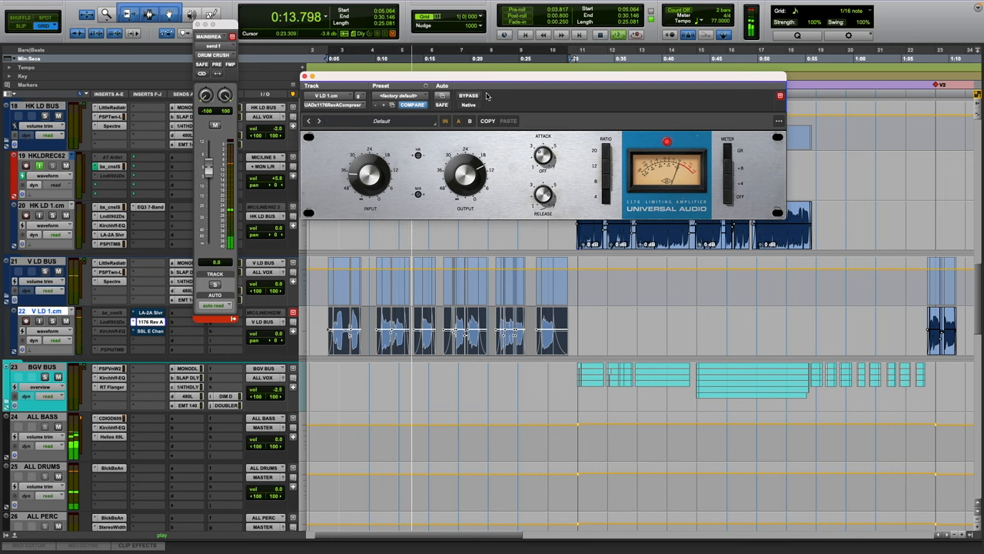
{"action": "left_click", "coordinate": [469, 95]}
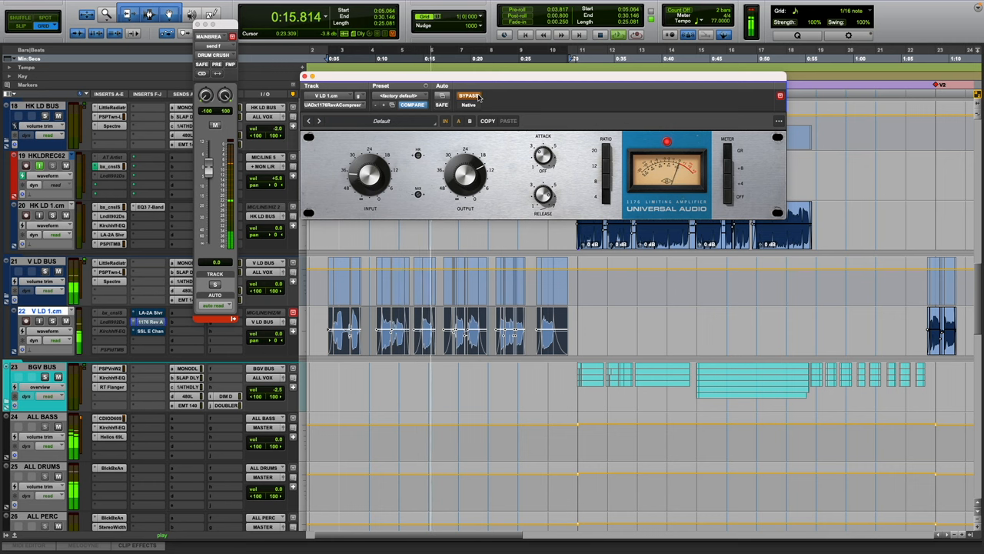
{"action": "left_click", "coordinate": [468, 95]}
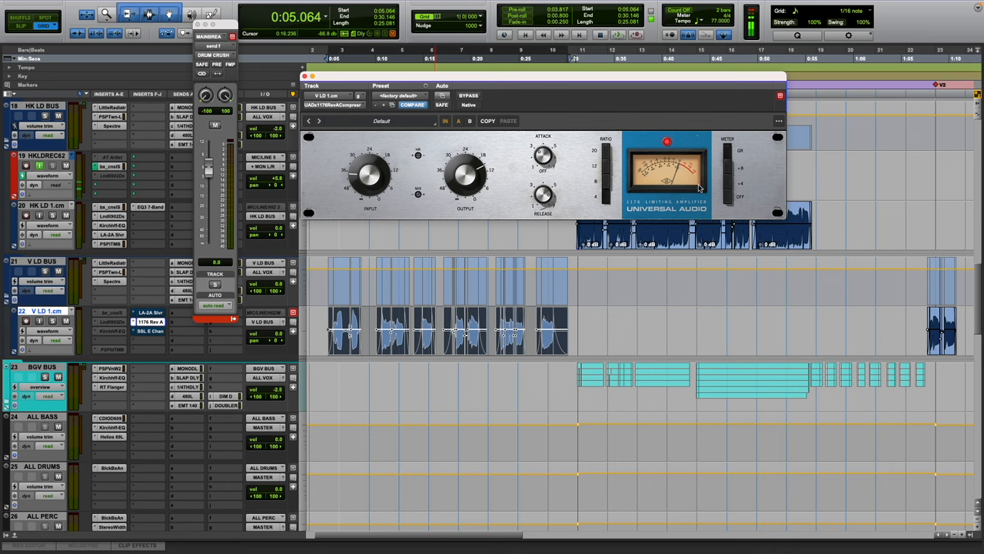
{"action": "mouse_move", "coordinate": [498, 183]}
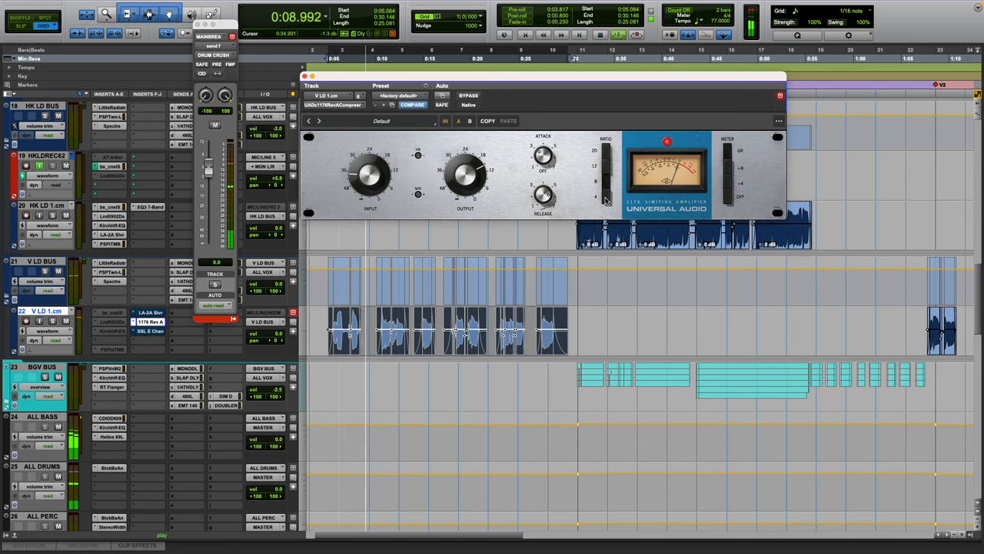
{"action": "mouse_move", "coordinate": [606, 190]}
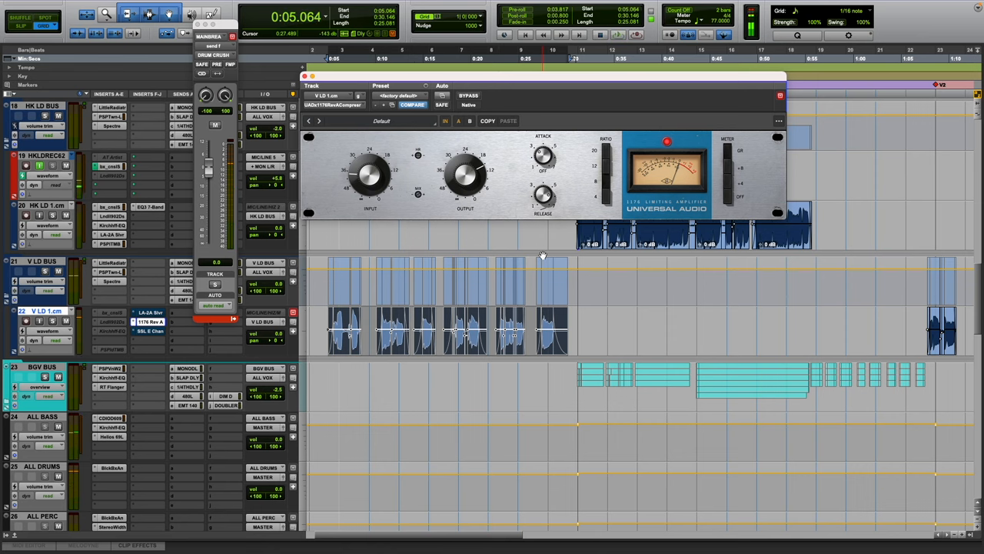
- Open the SSL 4000 E Channel Strip on V LD 1.cm
{"action": "left_click", "coordinate": [151, 331]}
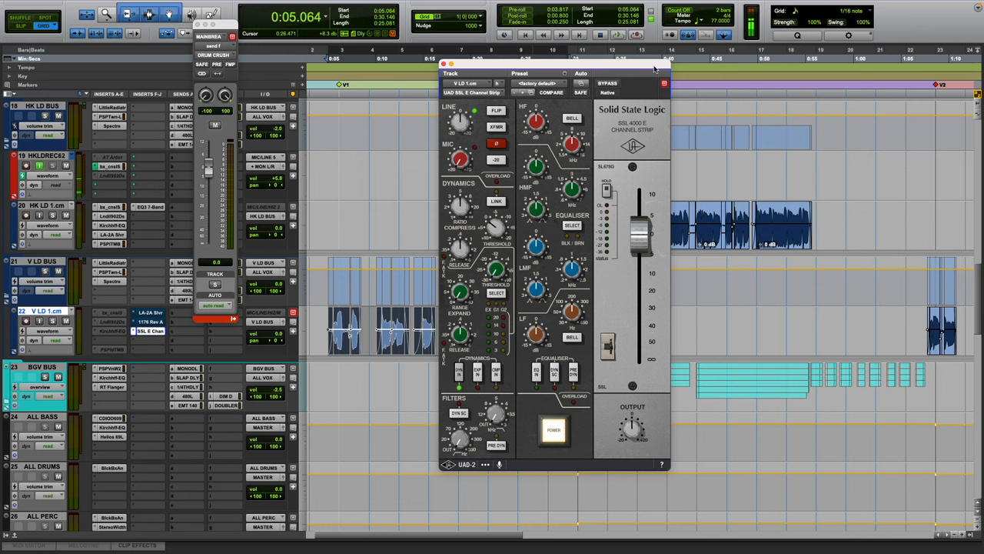
{"action": "mouse_move", "coordinate": [620, 306]}
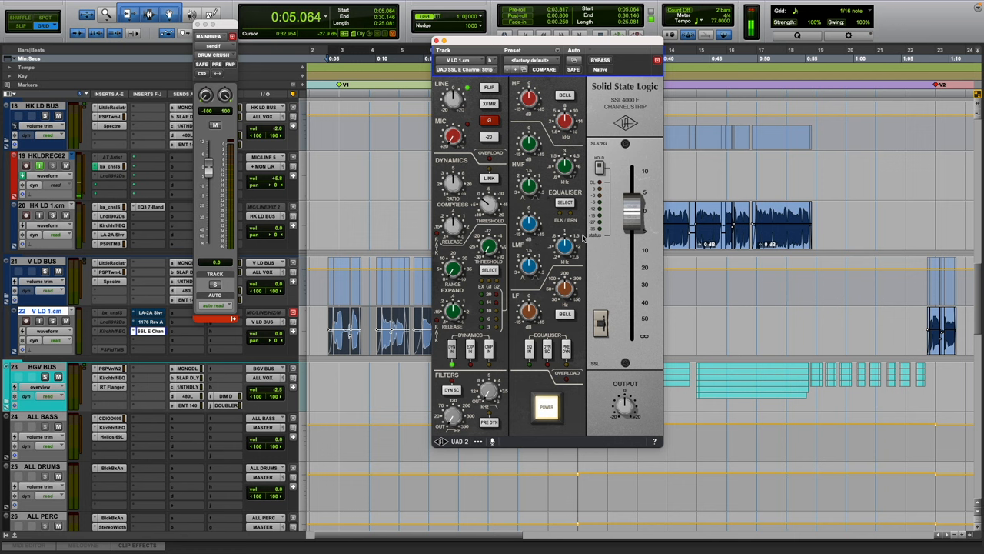
- Change a setting on the lead vocal's SSL E Channel Strip
{"action": "left_click", "coordinate": [543, 70]}
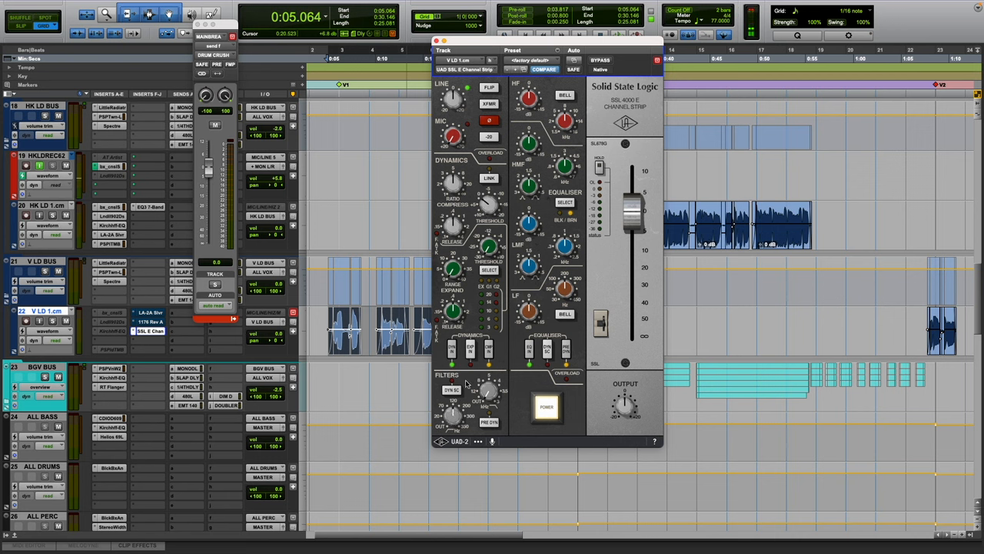
{"action": "mouse_move", "coordinate": [613, 441]}
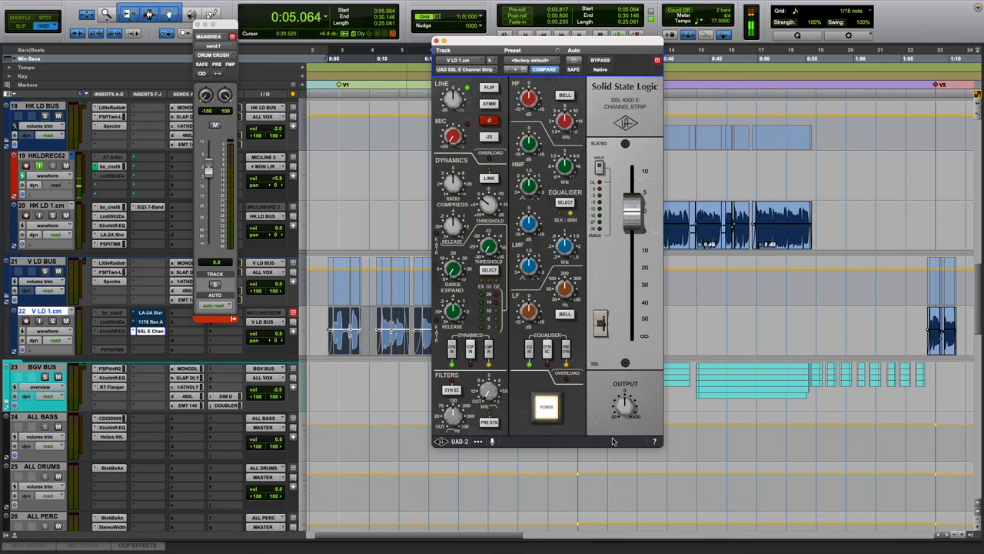
{"action": "mouse_move", "coordinate": [578, 447]}
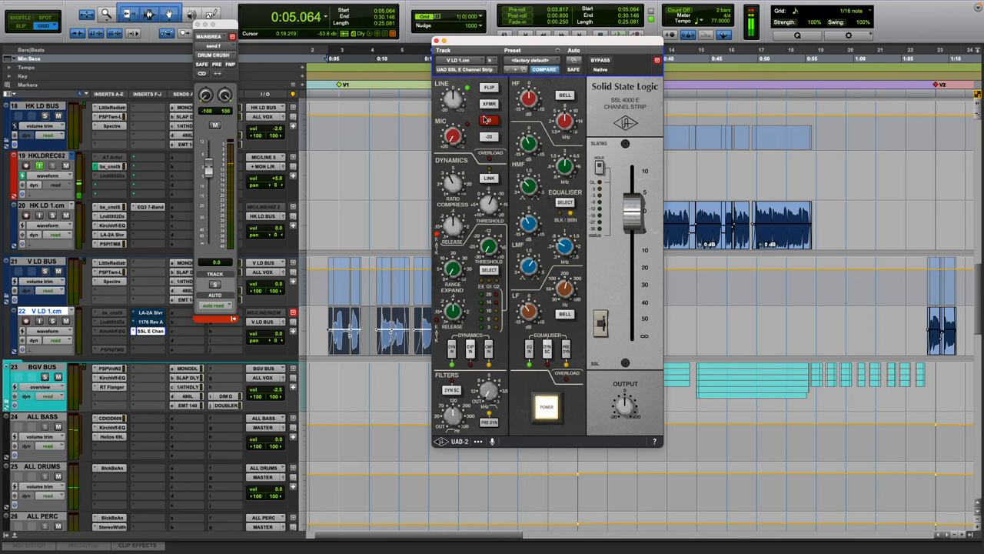
- Play the session through the SSL E channel strip, then close its window
{"action": "left_click", "coordinate": [490, 120]}
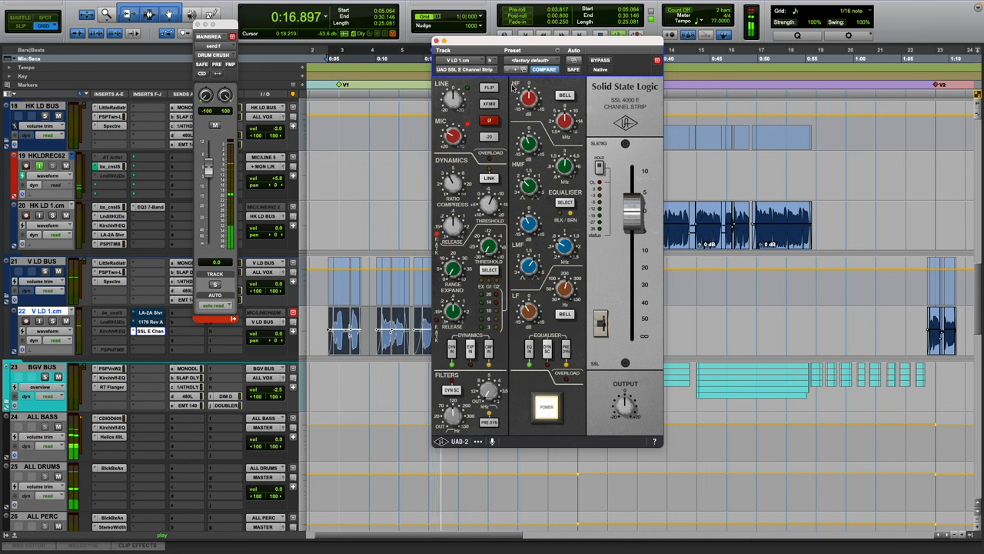
{"action": "left_click", "coordinate": [601, 60]}
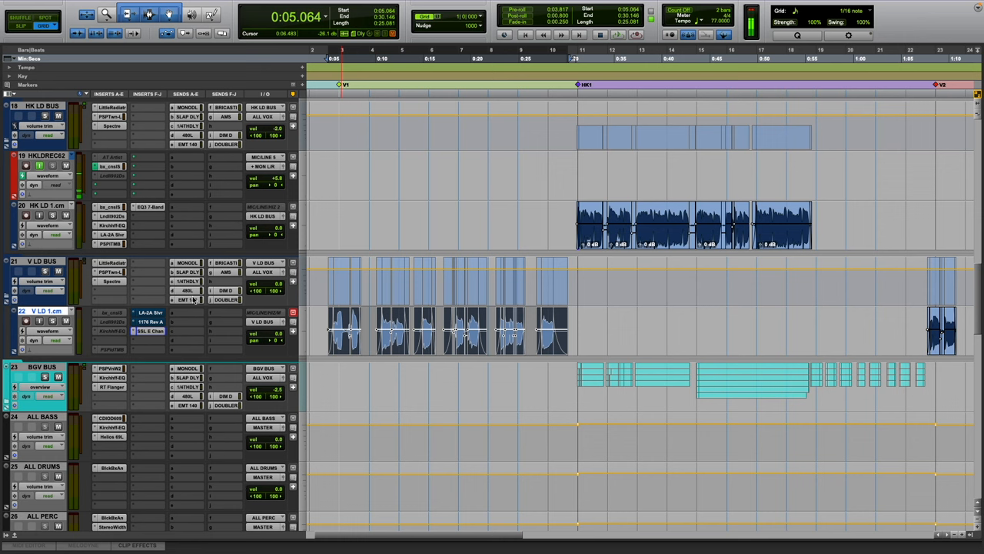
- Open the V LD BUS send to EMT 140 and scroll to the reverb returns
{"action": "scroll", "scroll_direction": "down", "scroll_amount": 3}
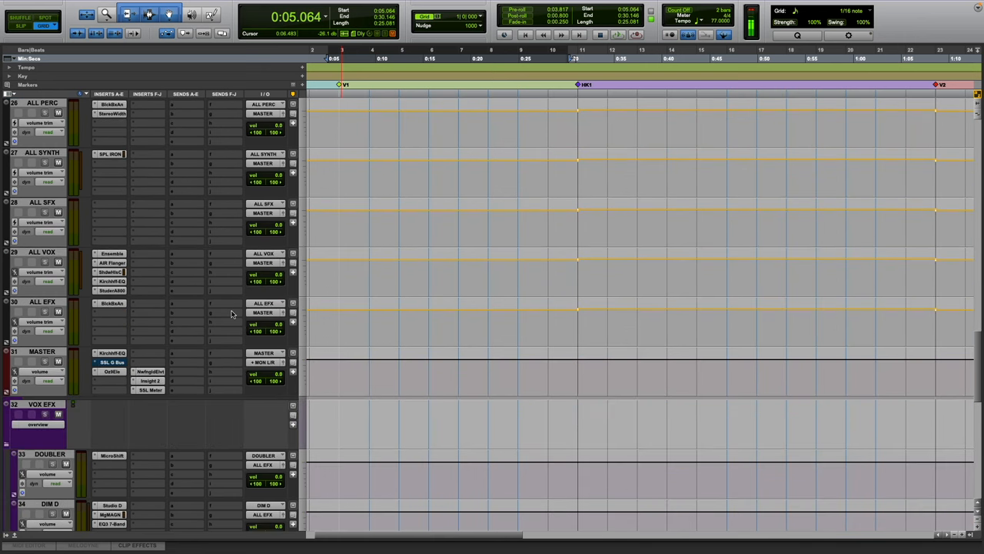
{"action": "scroll", "scroll_direction": "up", "scroll_amount": 3}
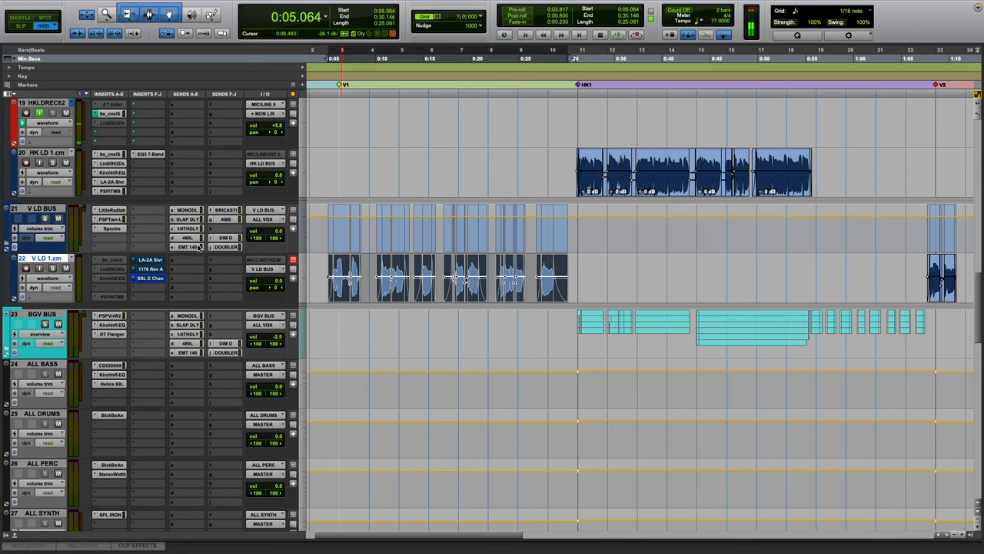
{"action": "left_click", "coordinate": [188, 246]}
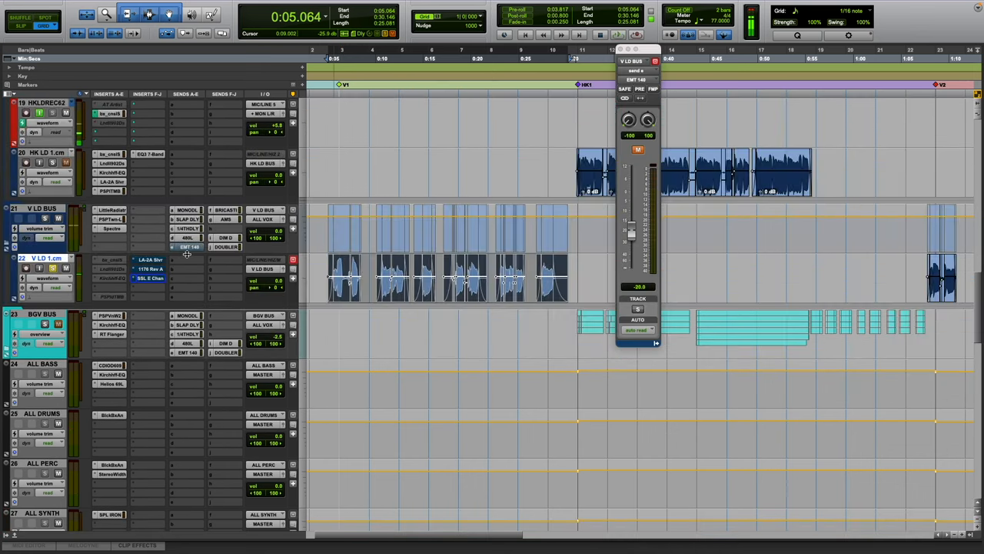
{"action": "scroll", "scroll_direction": "down", "scroll_amount": 3}
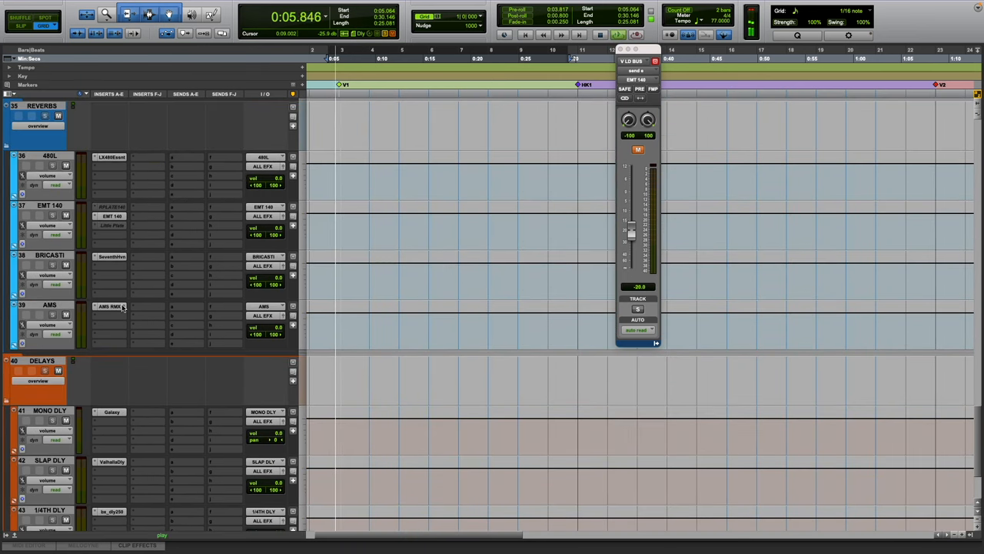
- Open the AMS RMX16 reverb on the AMS aux track
{"action": "double_click", "coordinate": [111, 306]}
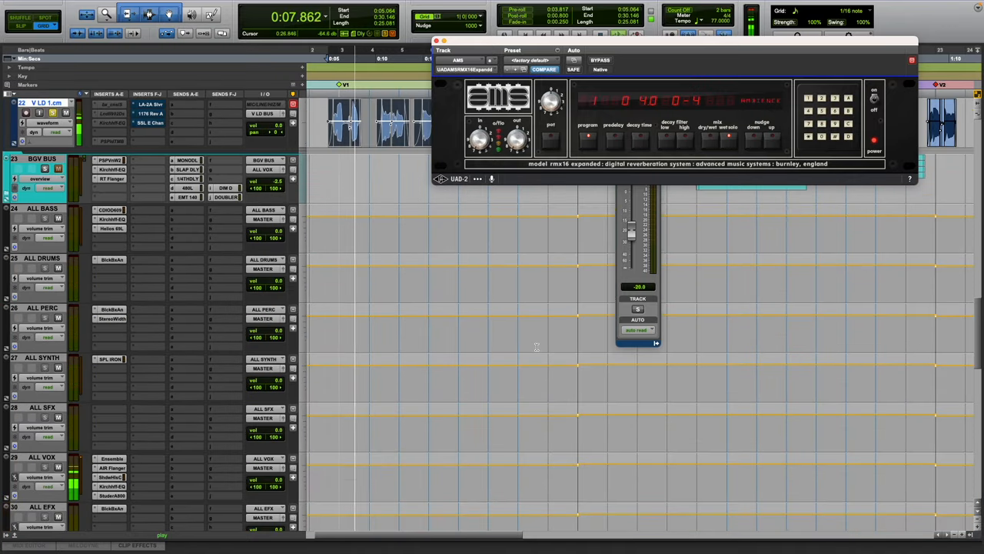
{"action": "scroll", "scroll_direction": "up", "scroll_amount": 3}
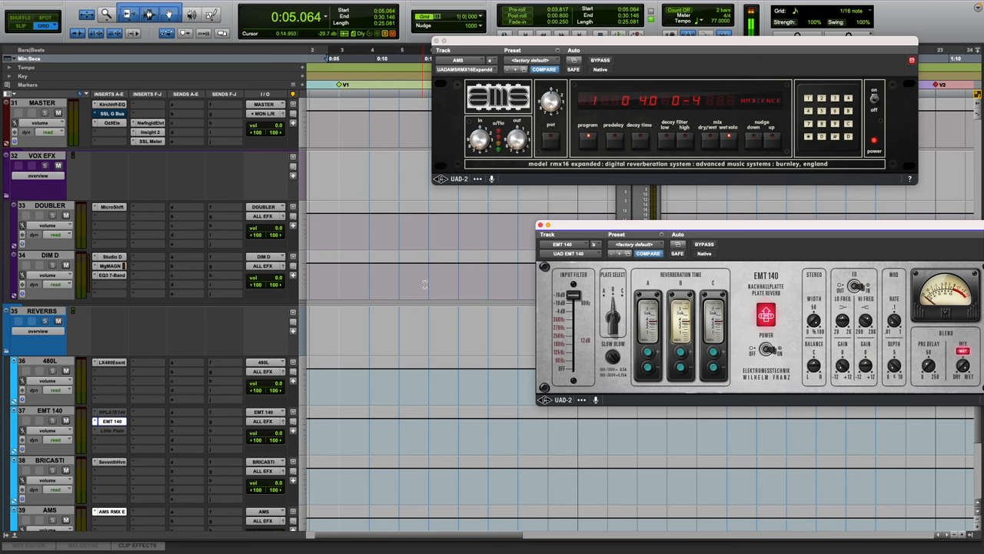
- Scroll through the session down to the MASTER track
{"action": "scroll", "scroll_direction": "up", "scroll_amount": 3}
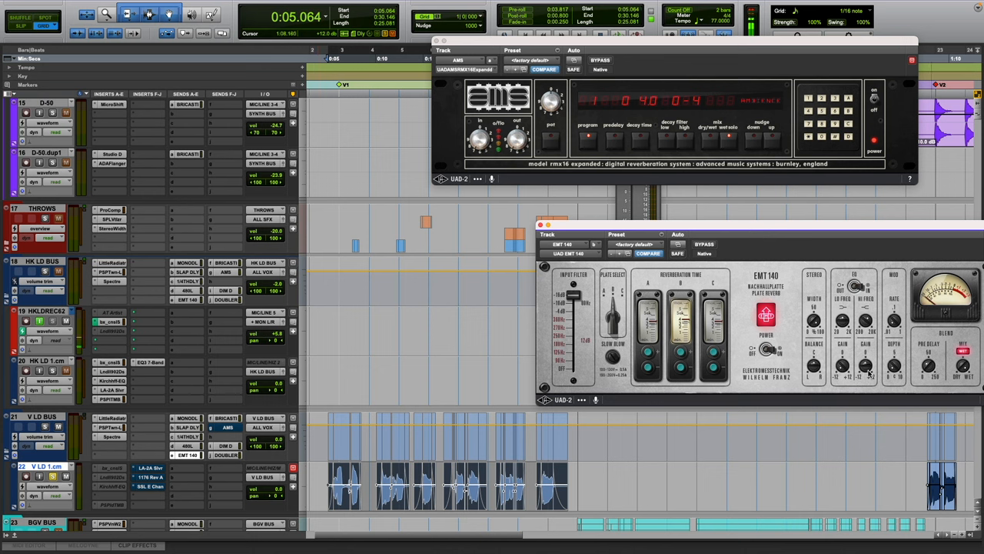
{"action": "mouse_move", "coordinate": [864, 384]}
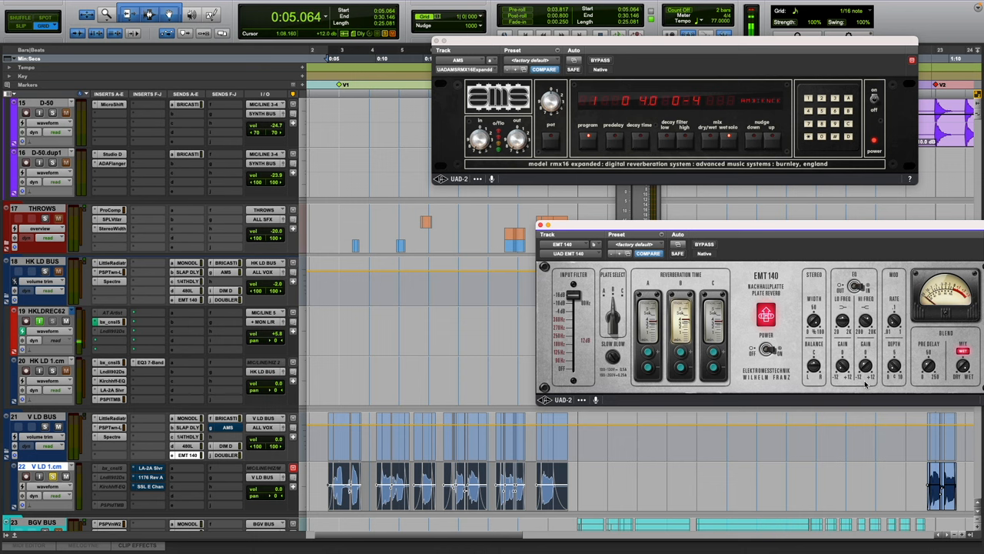
{"action": "mouse_move", "coordinate": [791, 273]}
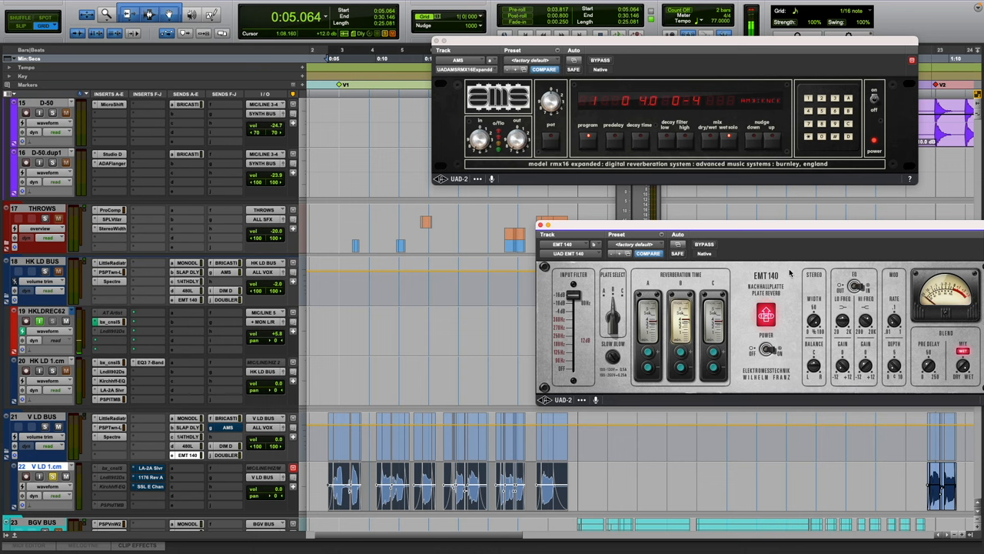
{"action": "mouse_move", "coordinate": [698, 246]}
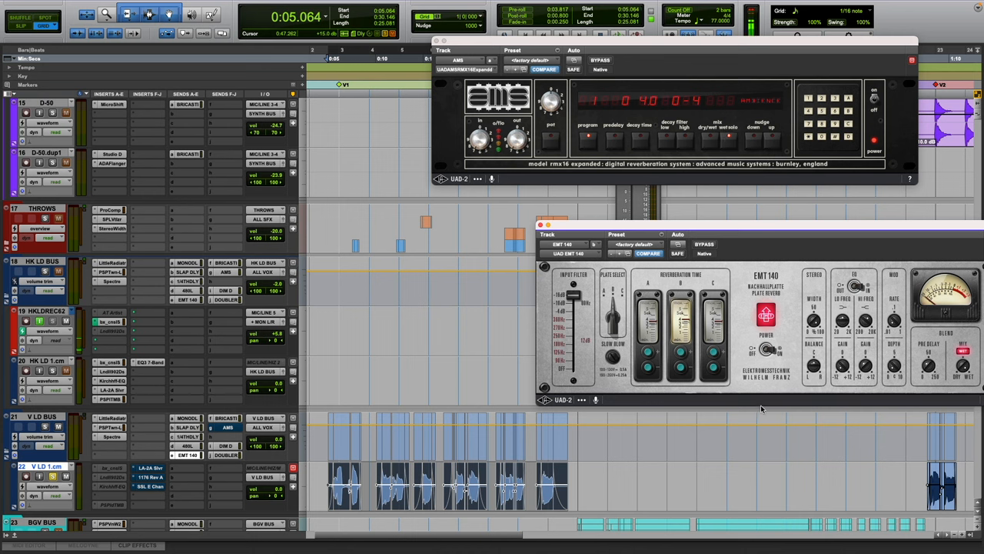
{"action": "mouse_move", "coordinate": [736, 412]}
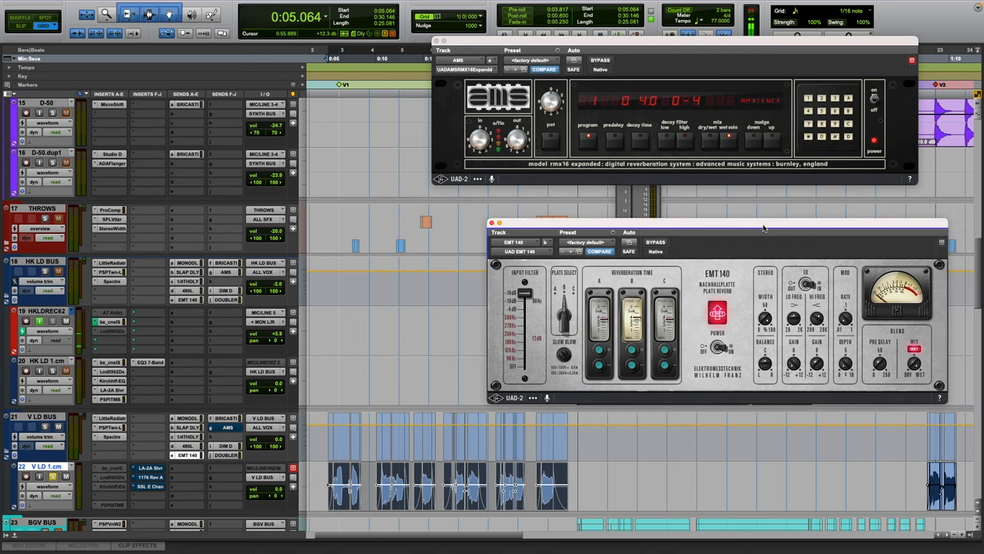
{"action": "mouse_move", "coordinate": [697, 314]}
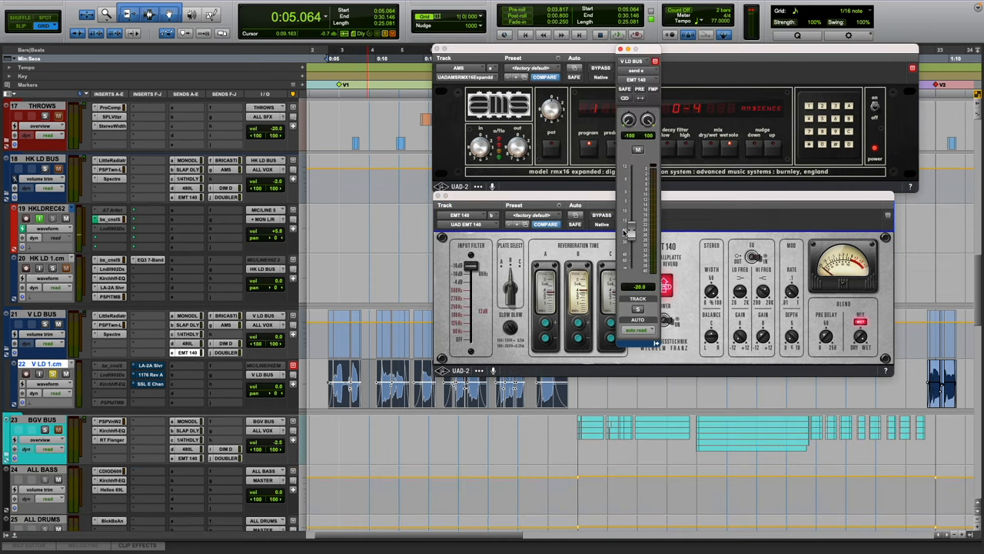
{"action": "scroll", "scroll_direction": "down", "scroll_amount": 3}
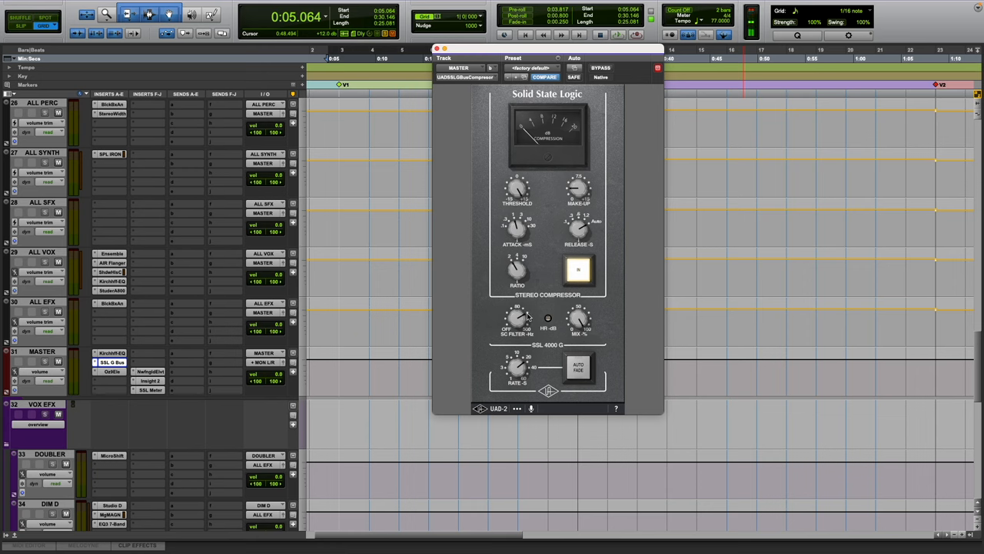
{"action": "mouse_move", "coordinate": [577, 228]}
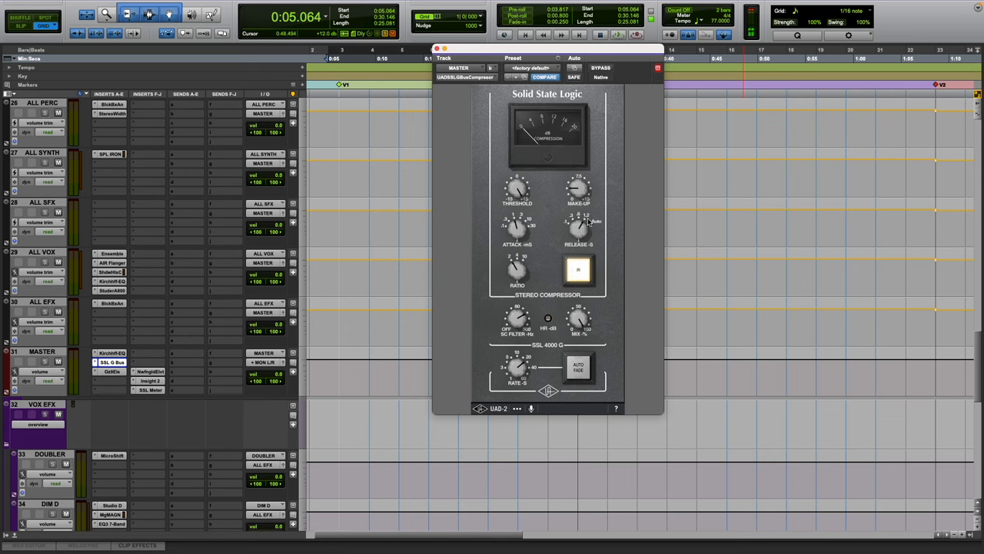
{"action": "mouse_move", "coordinate": [546, 223]}
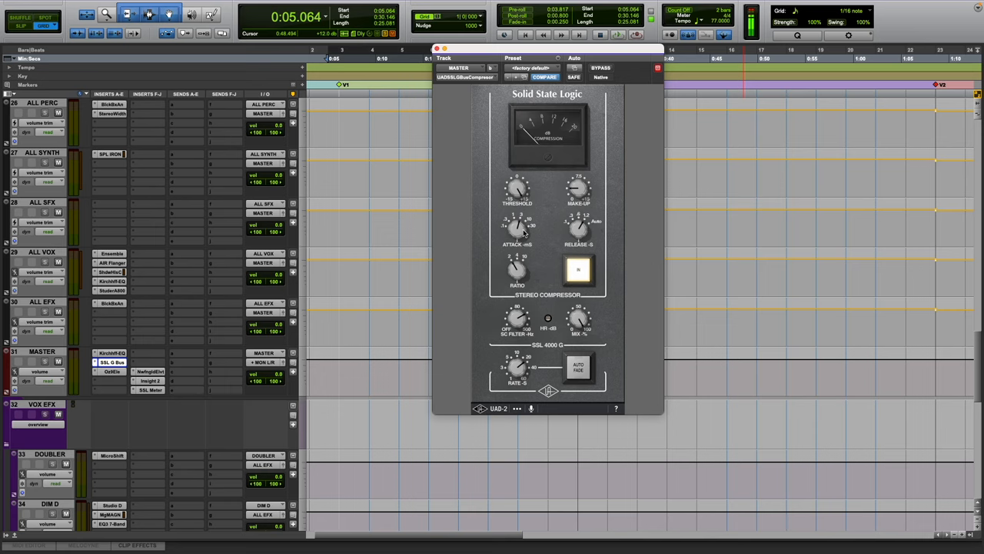
{"action": "mouse_move", "coordinate": [527, 228]}
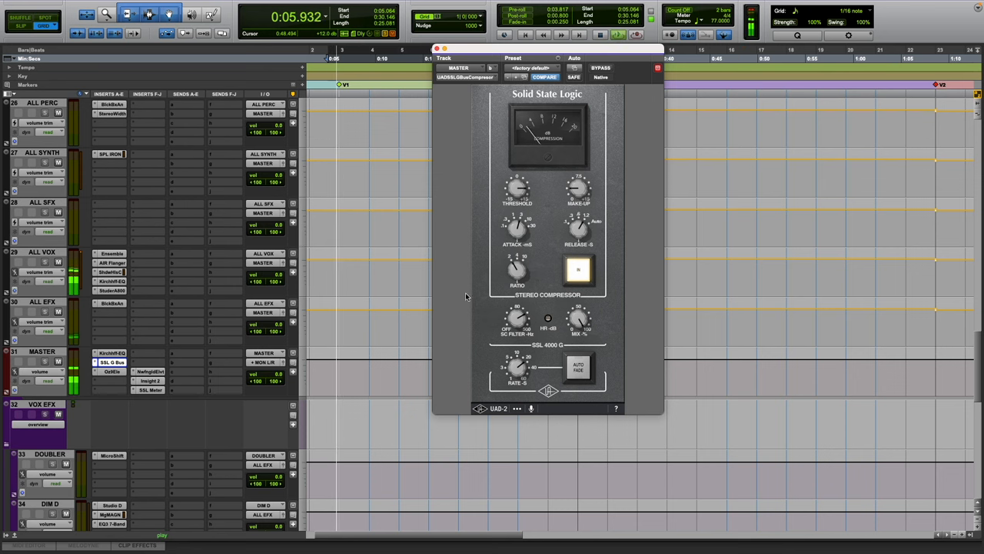
- Scroll the Edit window during playback with the SSL G bus compressor bypassed
{"action": "scroll", "scroll_direction": "down", "scroll_amount": 3}
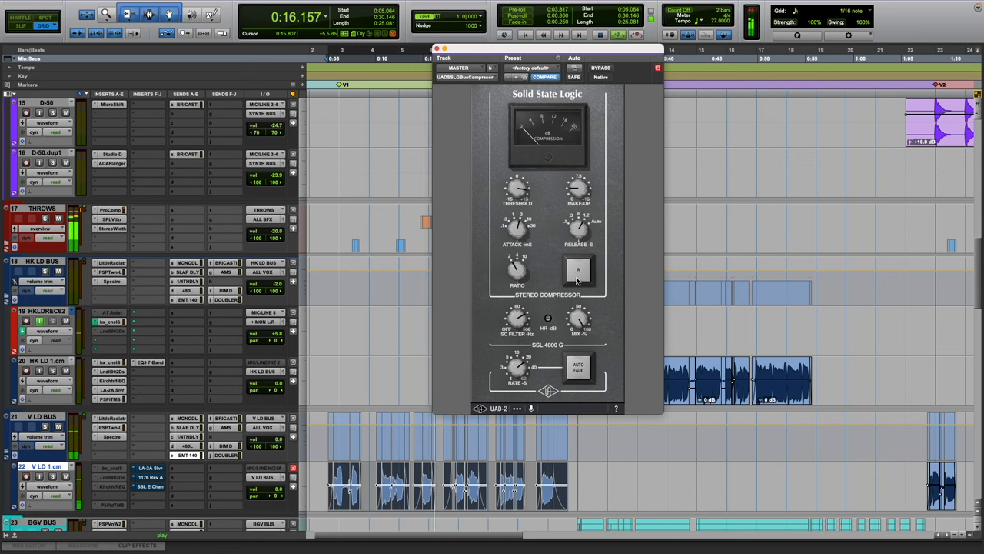
- Re-engage the master's SSL G bus compressor with its IN button, then scroll the Edit window
{"action": "left_click", "coordinate": [578, 269]}
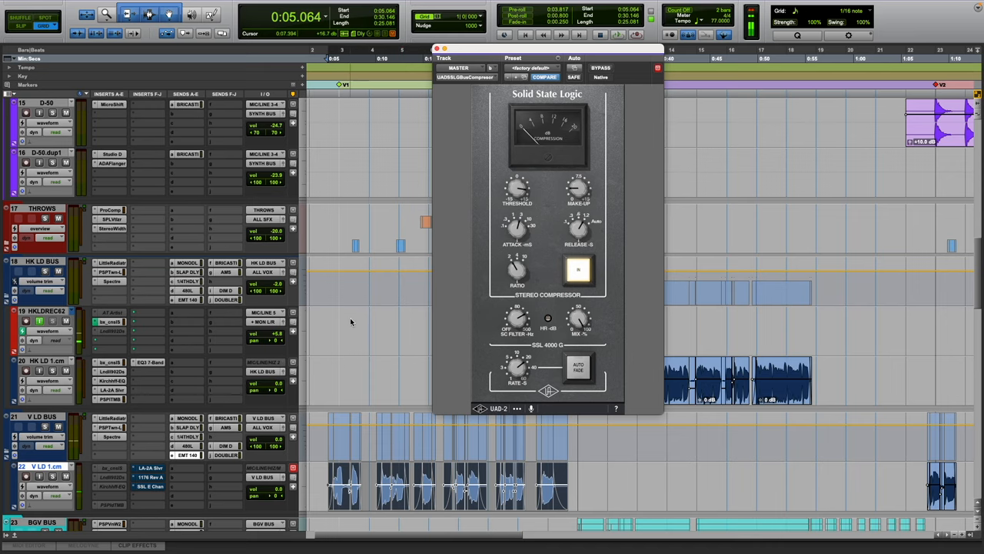
{"action": "scroll", "scroll_direction": "down", "scroll_amount": 3}
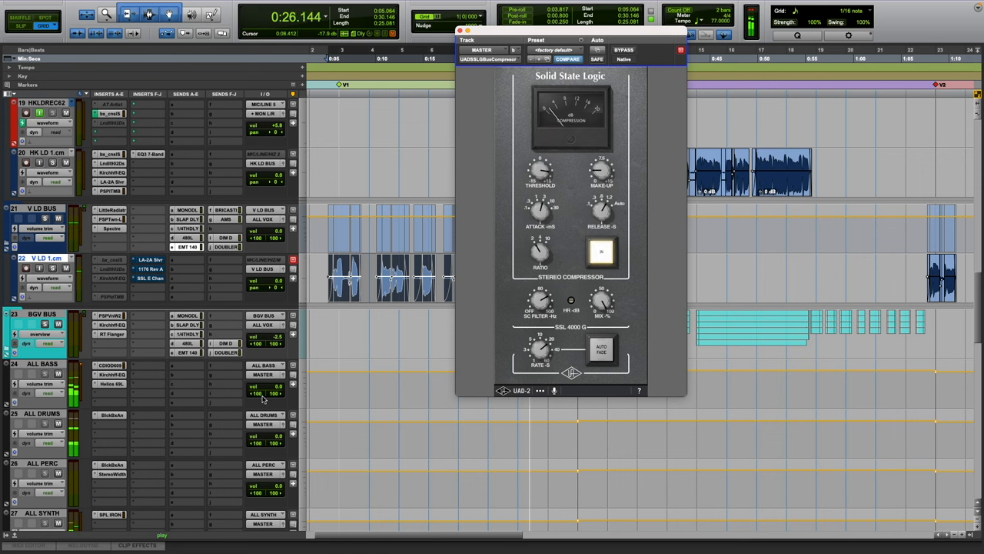
- Scroll to V LD 1.cm to reach its LA-2A, 1176 and SSL E Channel inserts
{"action": "scroll", "scroll_direction": "down", "scroll_amount": 3}
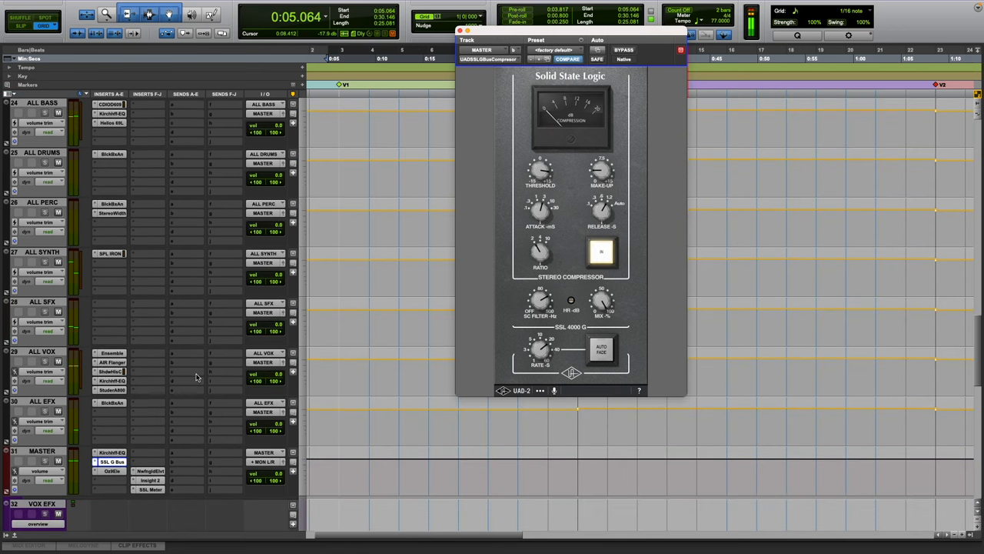
{"action": "scroll", "scroll_direction": "up", "scroll_amount": 3}
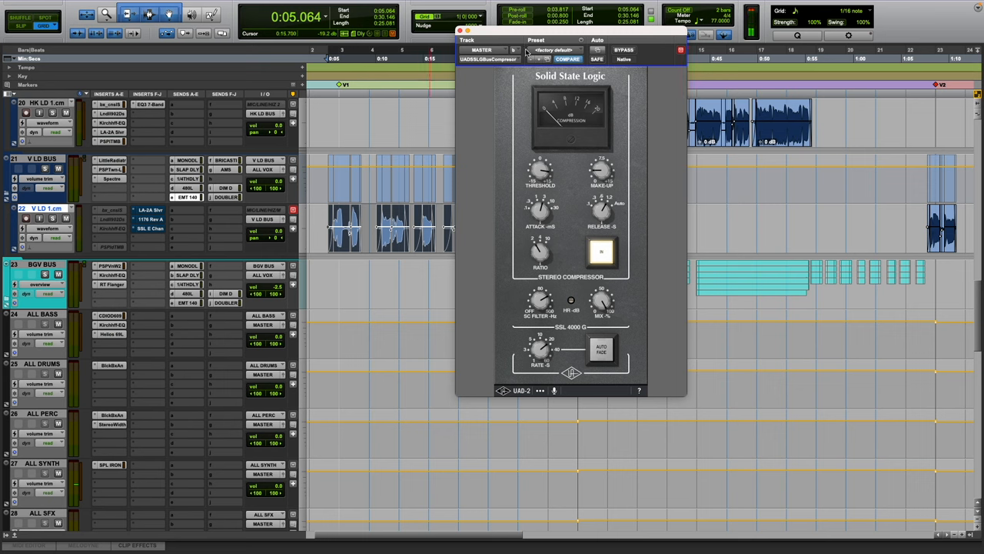
{"action": "mouse_move", "coordinate": [420, 182]}
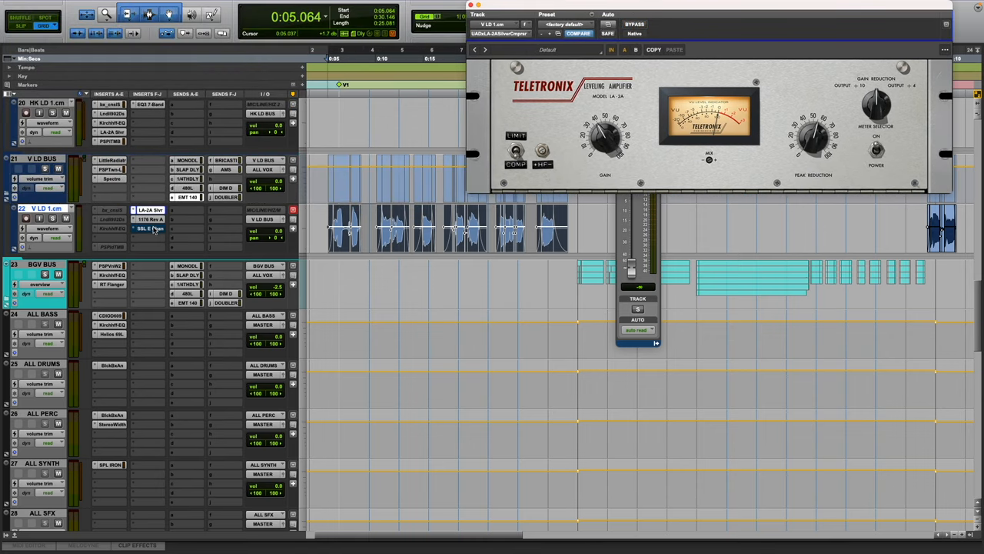
{"action": "scroll", "scroll_direction": "down", "scroll_amount": 3}
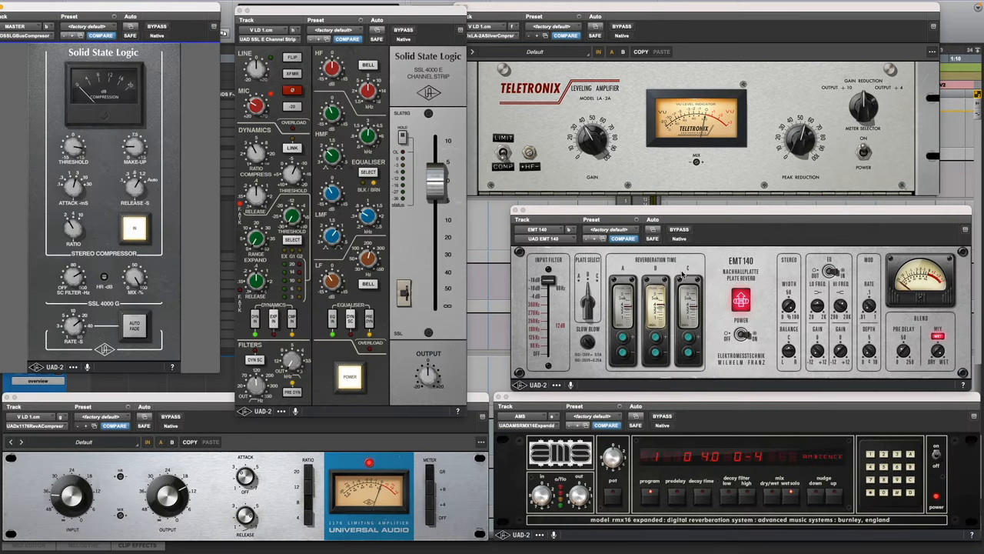
{"action": "mouse_move", "coordinate": [687, 286]}
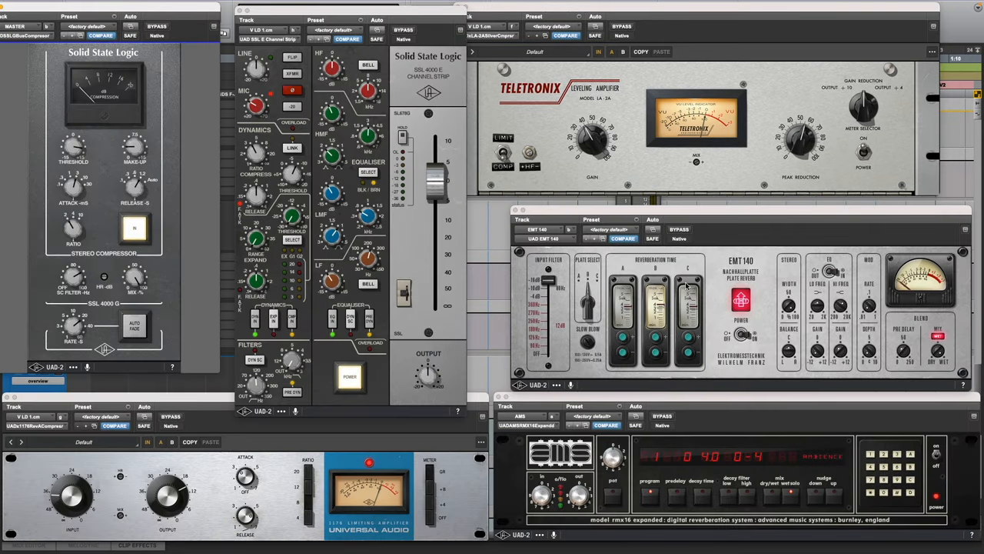